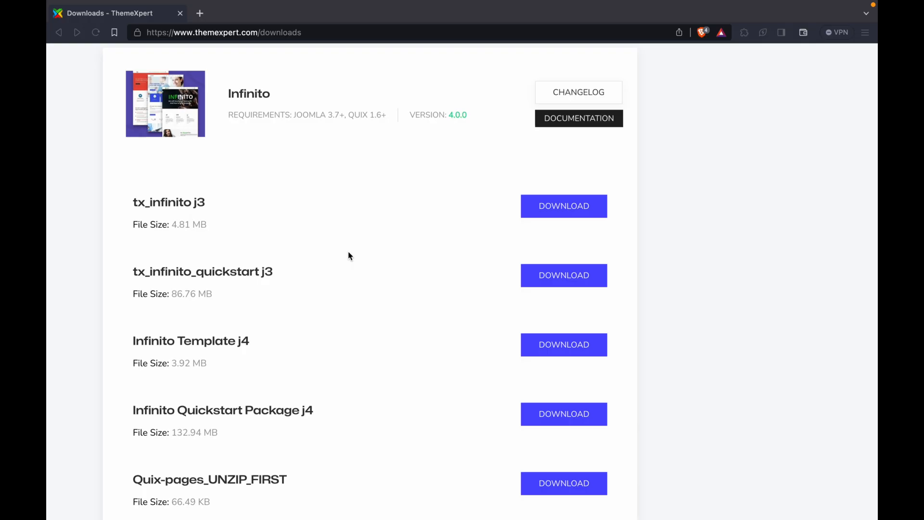
mouse_move(265, 405)
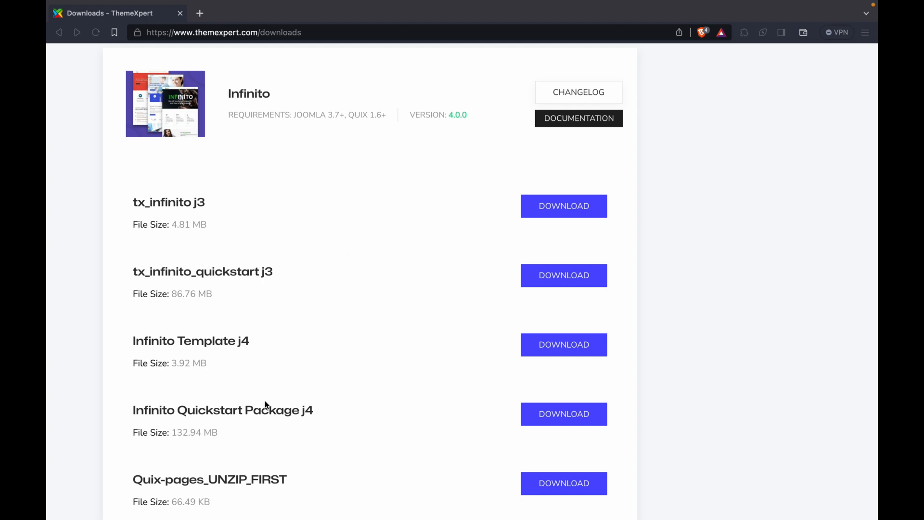
mouse_move(576, 406)
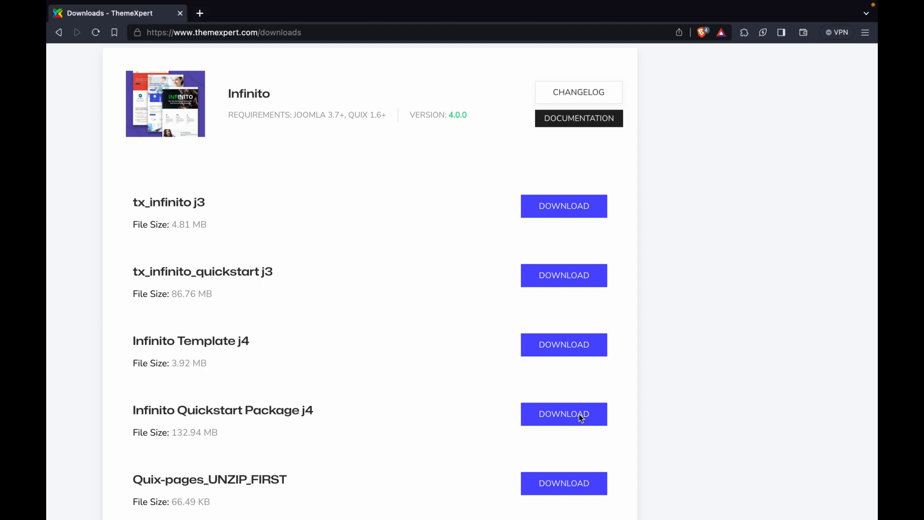
Download the Infinito Quickstart Package j4 from the ThemeXpert downloads list
left_click(563, 413)
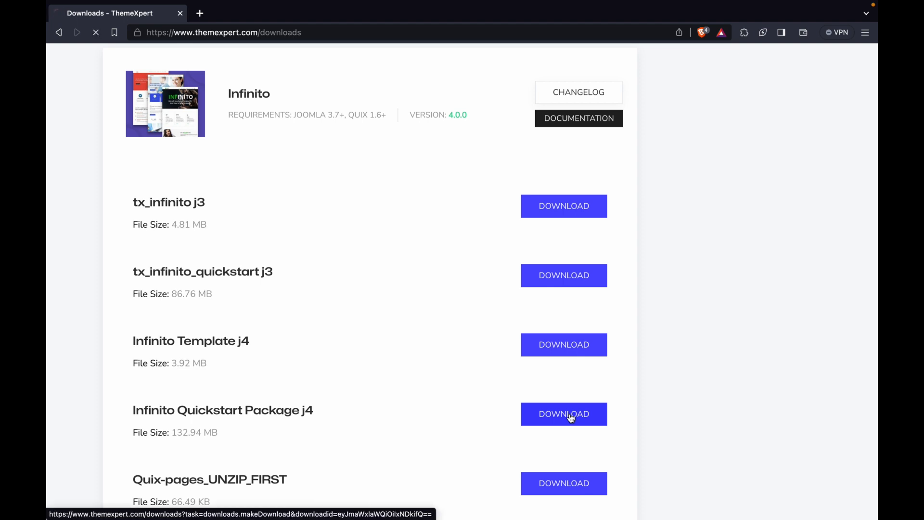
left_click(563, 413)
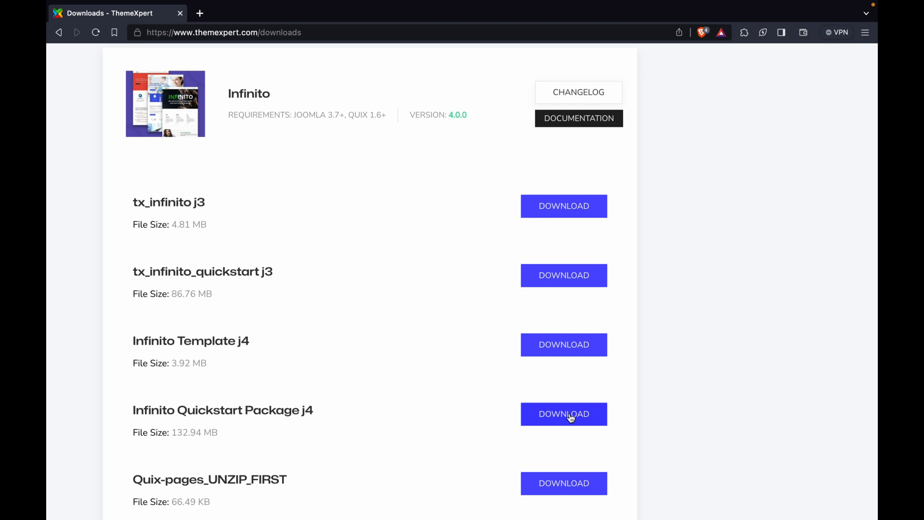
left_click(563, 412)
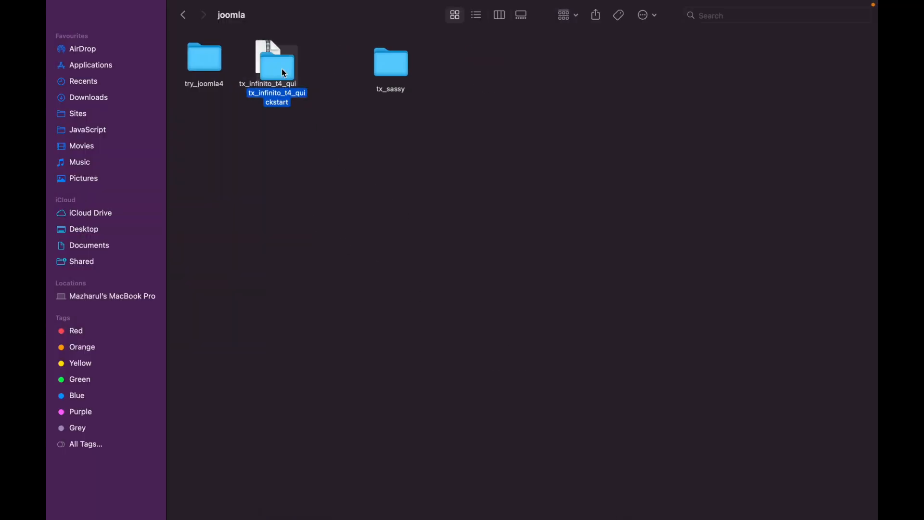
Start renaming the extracted tx_infinito_t4_quickstart folder via its context menu
right_click(482, 64)
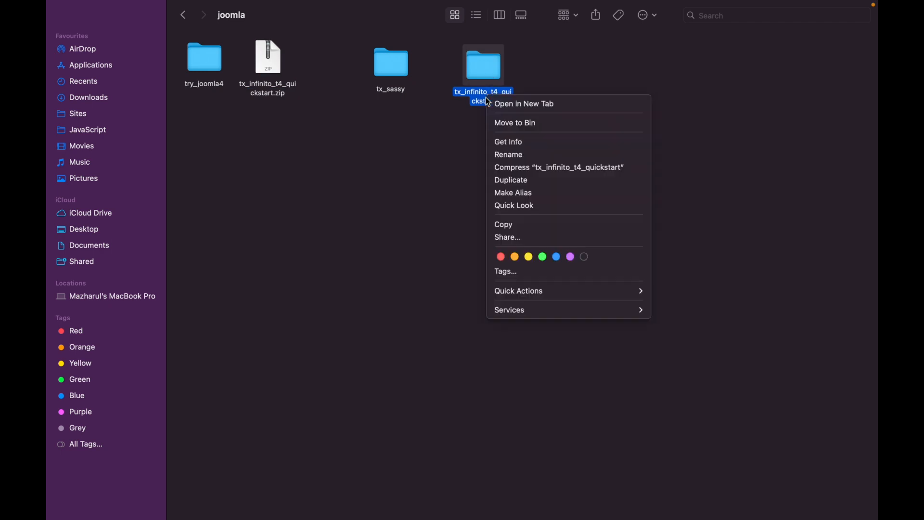
mouse_move(508, 154)
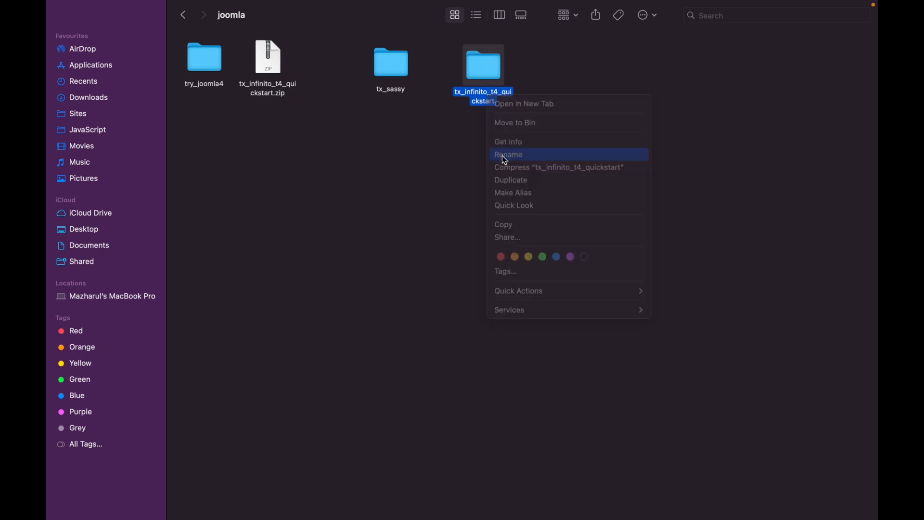
left_click(508, 154)
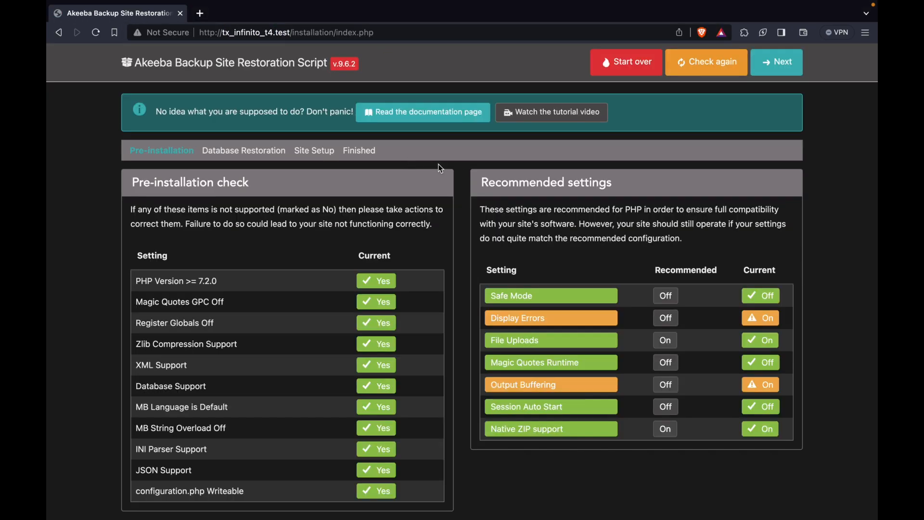
Review the pre-installation checks and backup information, then continue to database restoration
scroll("down", 3)
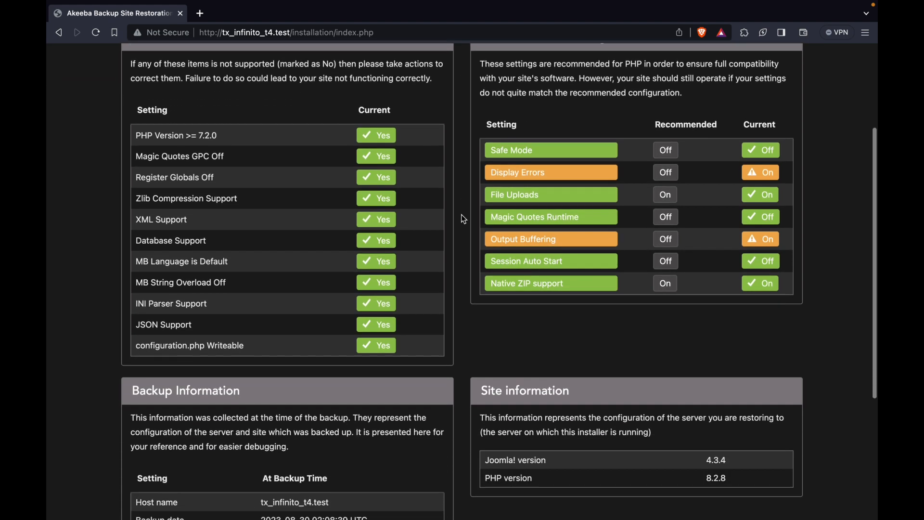
scroll("down", 3)
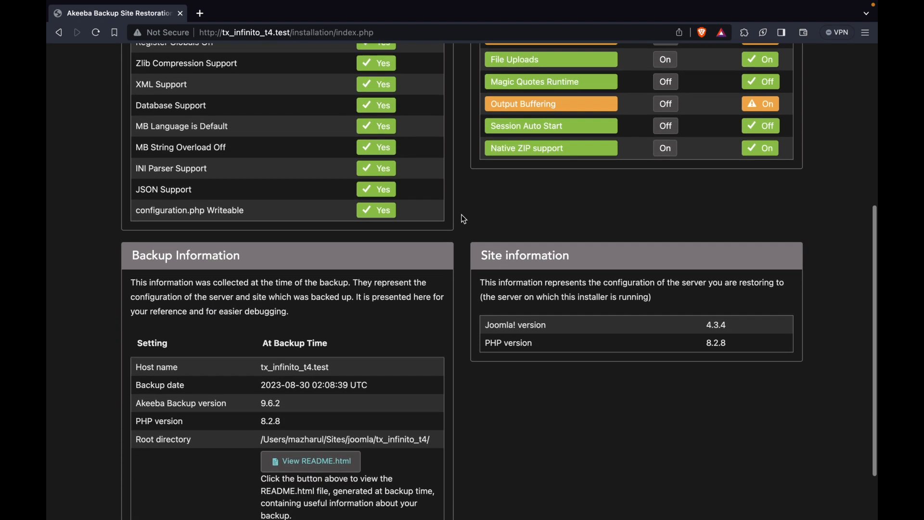
scroll("down", 3)
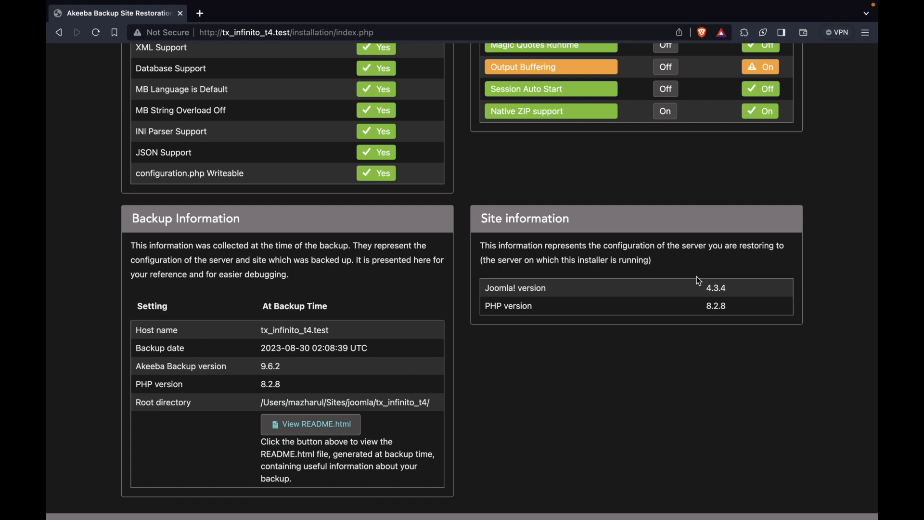
mouse_move(716, 303)
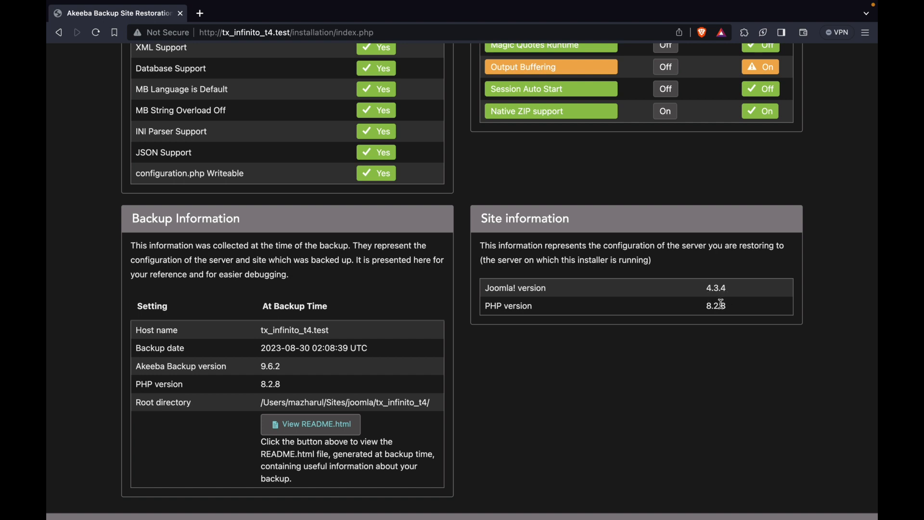
mouse_move(703, 330)
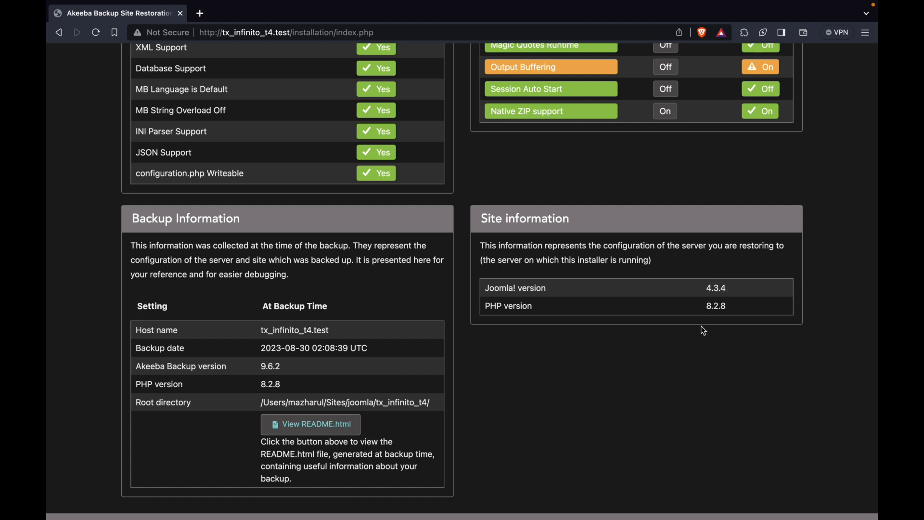
scroll("up", 3)
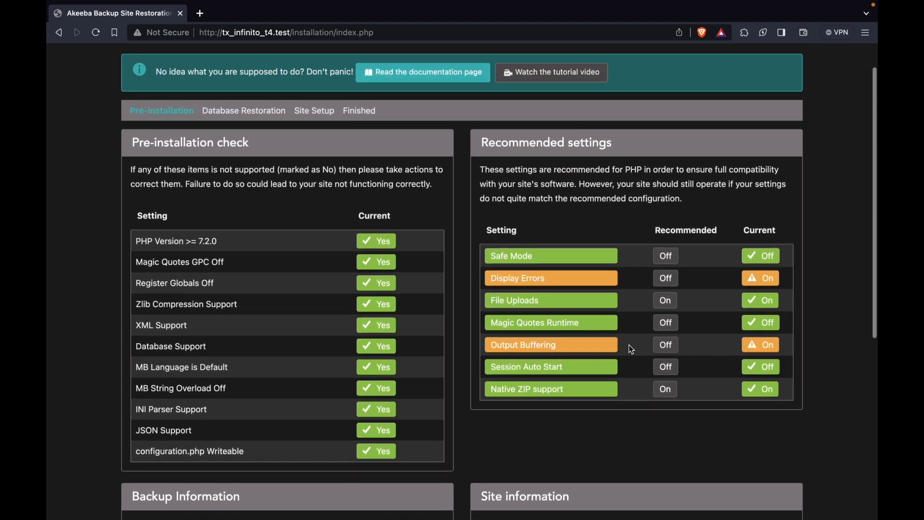
scroll("up", 3)
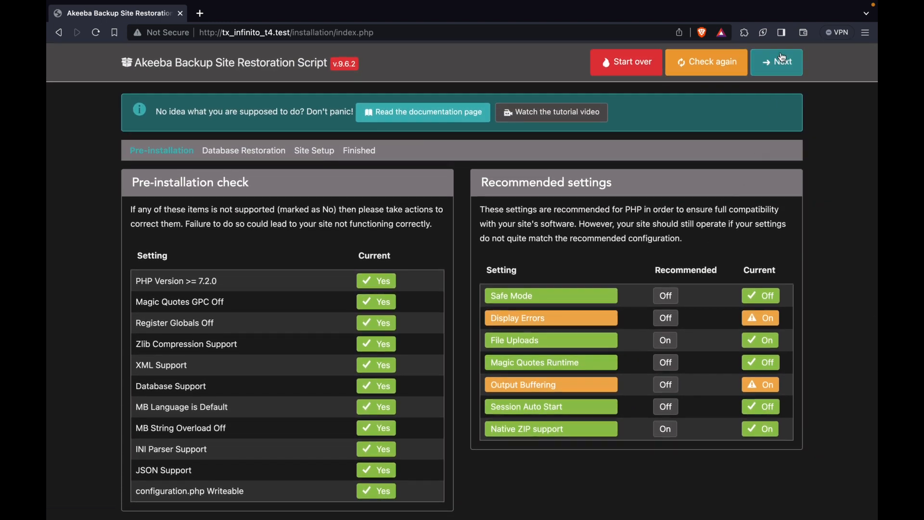
left_click(775, 61)
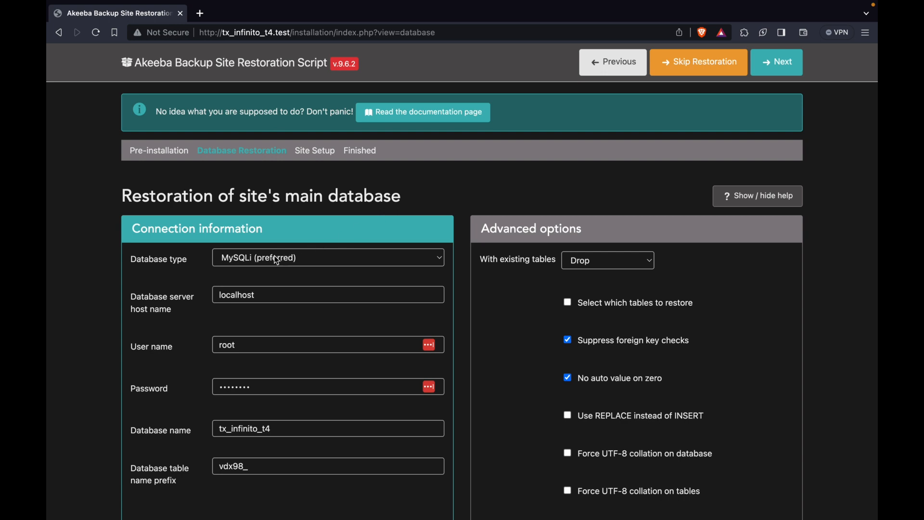
Review the database options, restore the site's main database and proceed to Site Setup
left_click(327, 295)
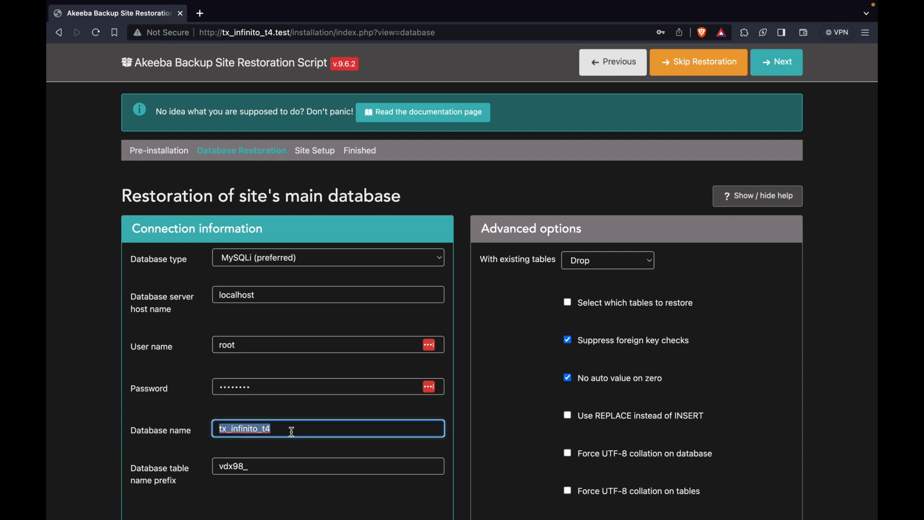
scroll("down", 3)
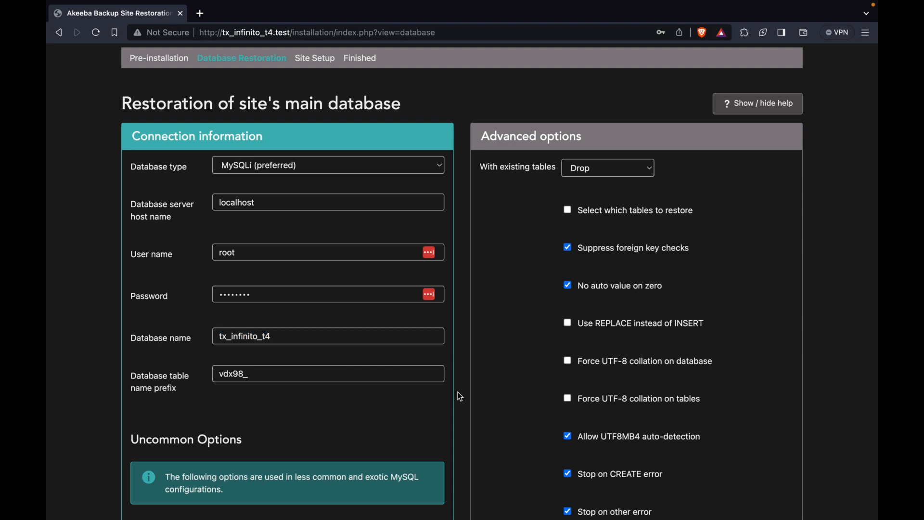
scroll("down", 3)
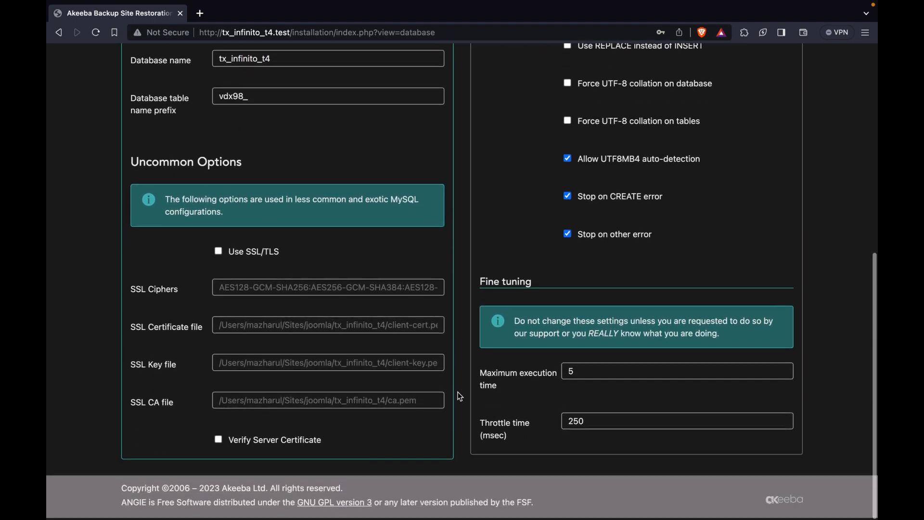
scroll("up", 3)
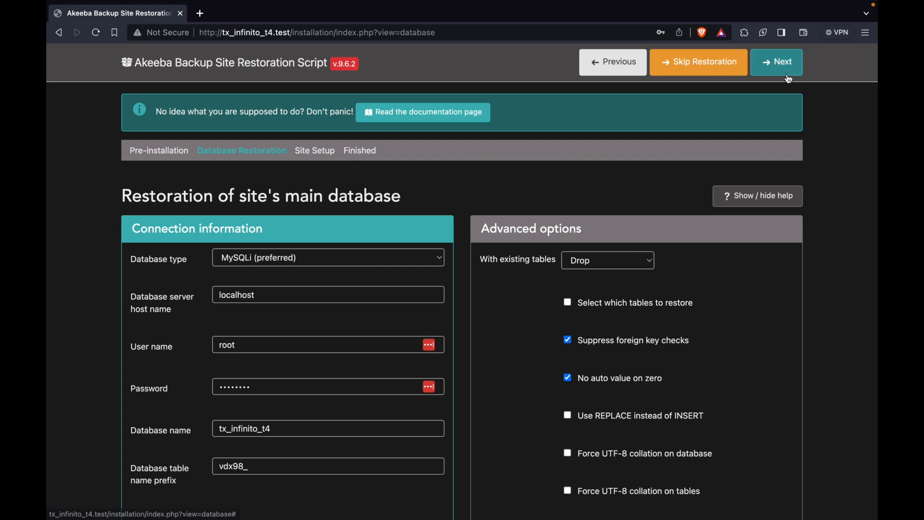
left_click(776, 61)
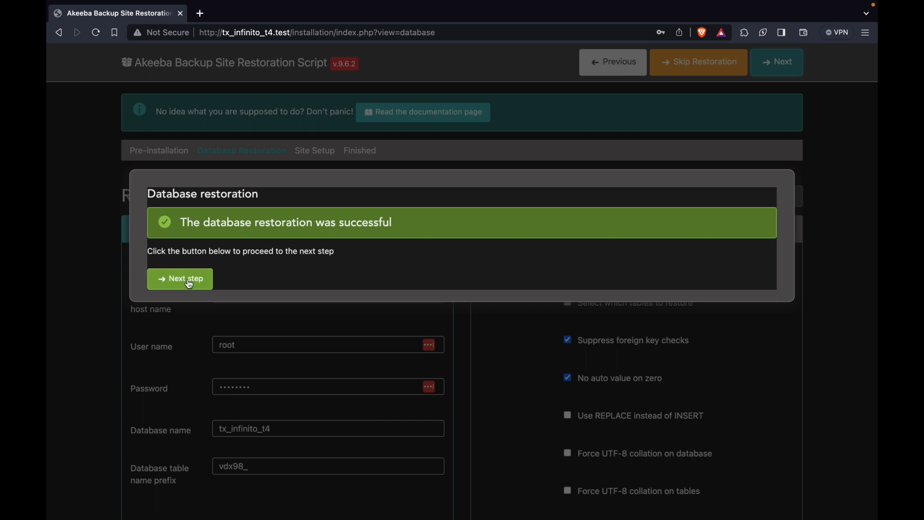
left_click(180, 278)
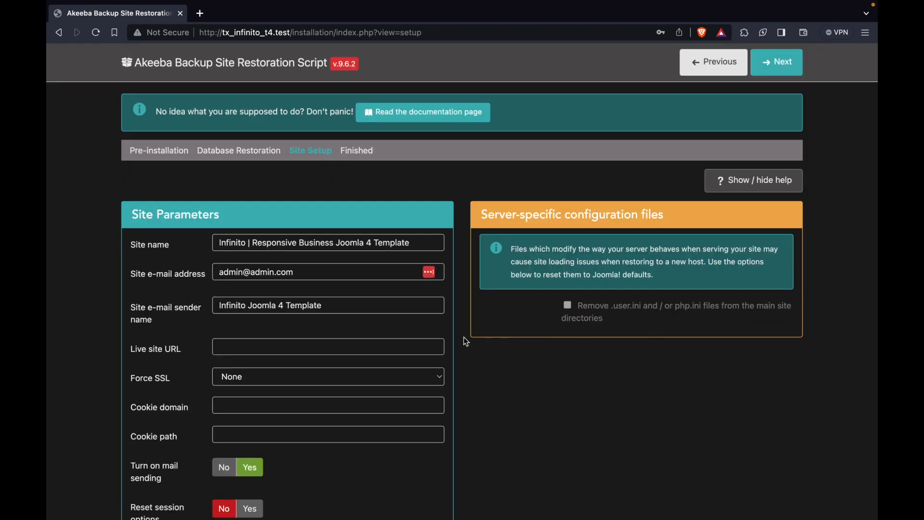
mouse_move(380, 256)
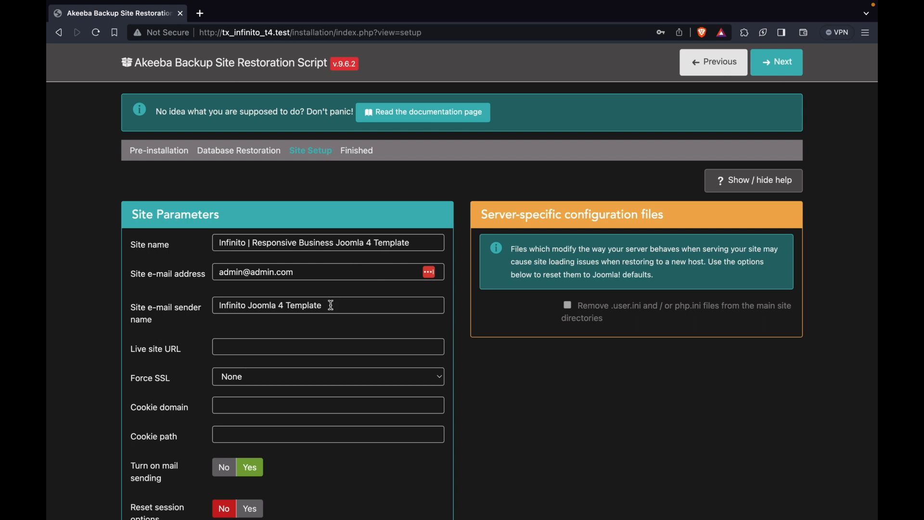
mouse_move(478, 378)
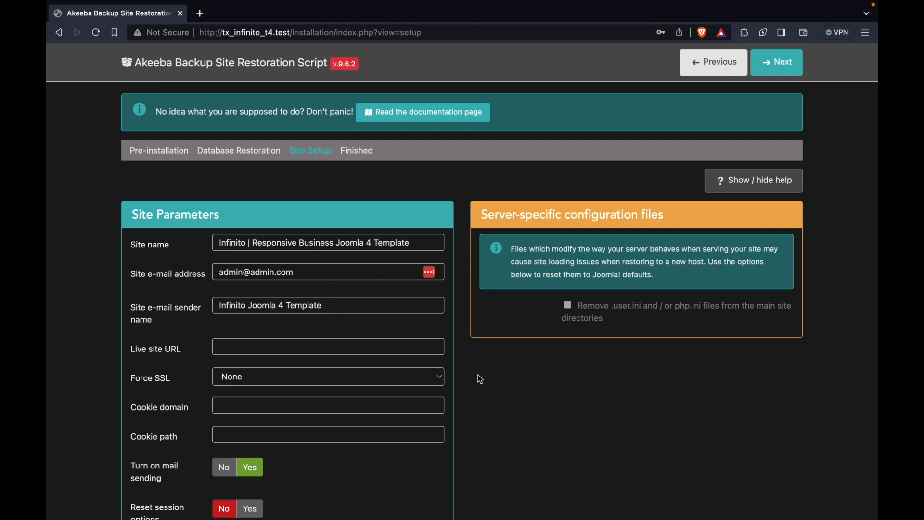
Choose admin as the Super User with e-mail and new password, and submit the site setup
scroll("down", 3)
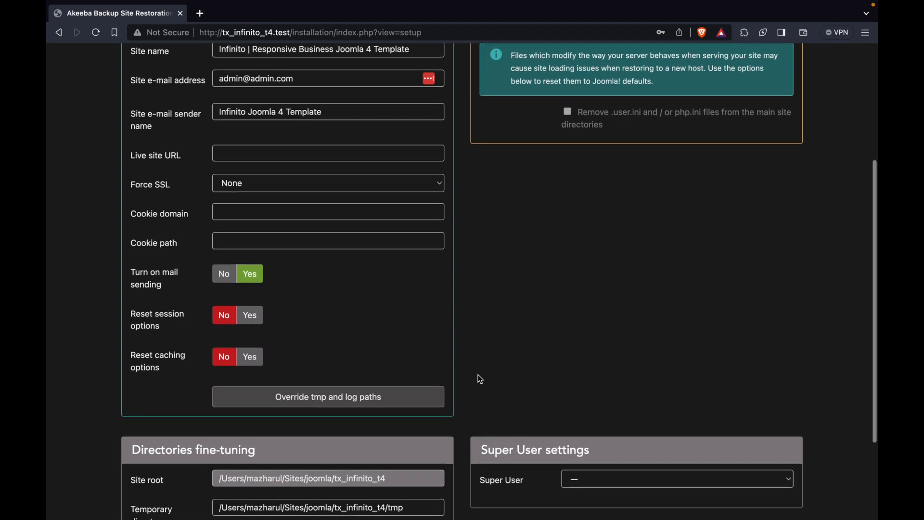
left_click(676, 479)
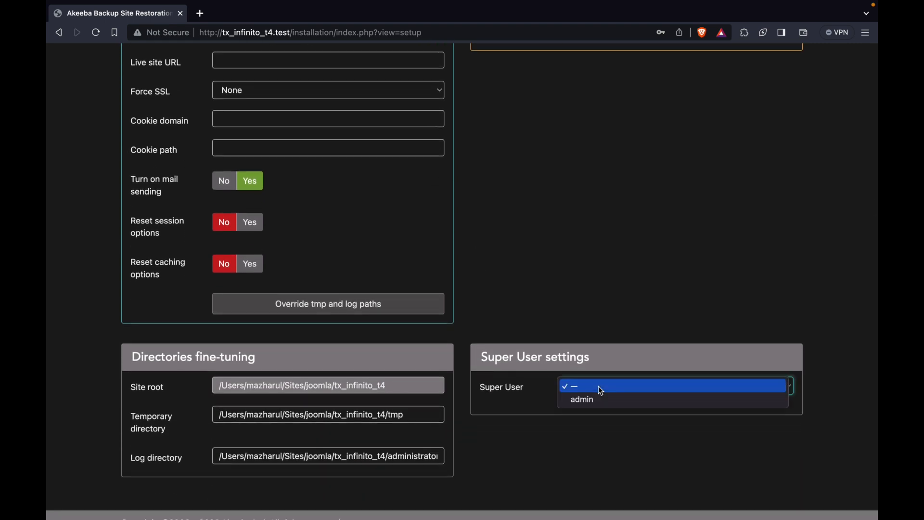
left_click(581, 398)
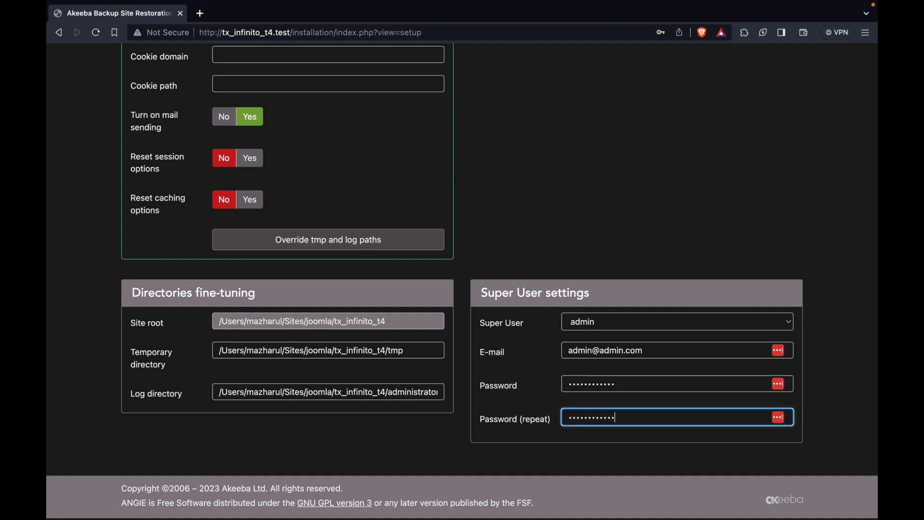
scroll("up", 3)
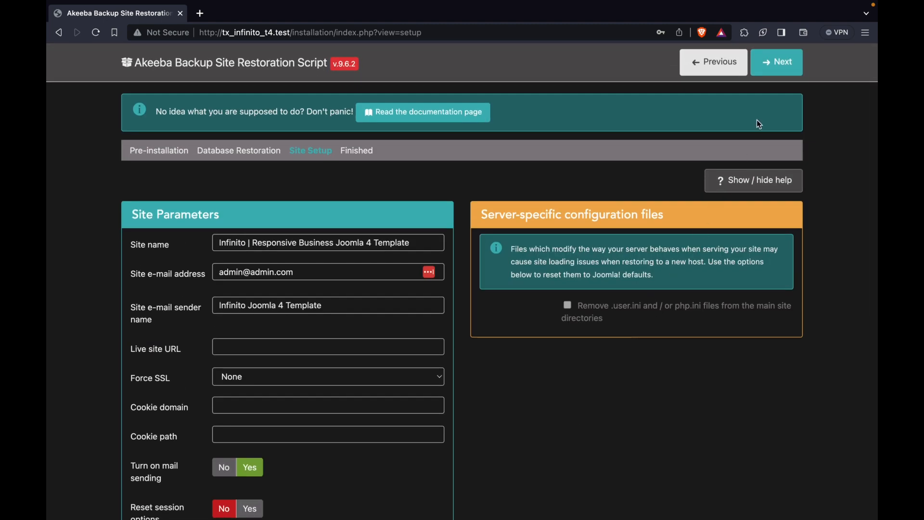
left_click(776, 62)
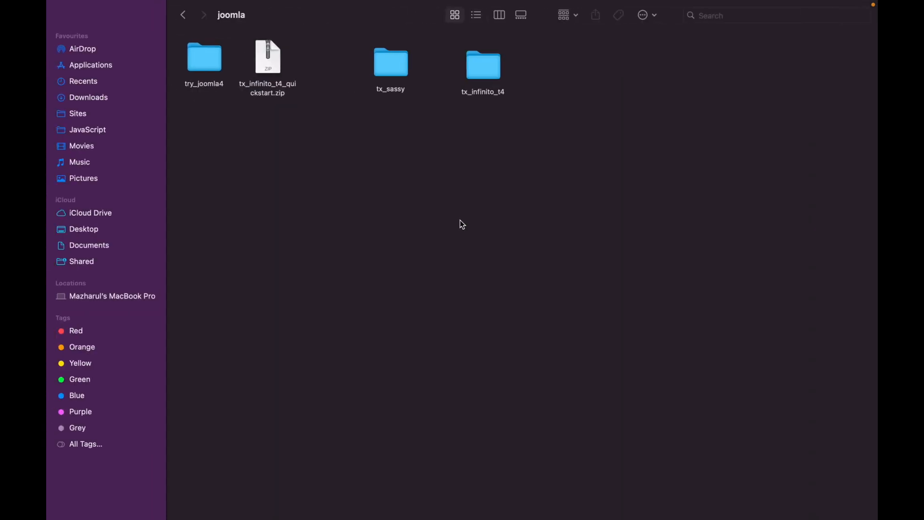
Check the tx_infinito_t4 folder in Finder and visit the restored site's front-end
double_click(483, 64)
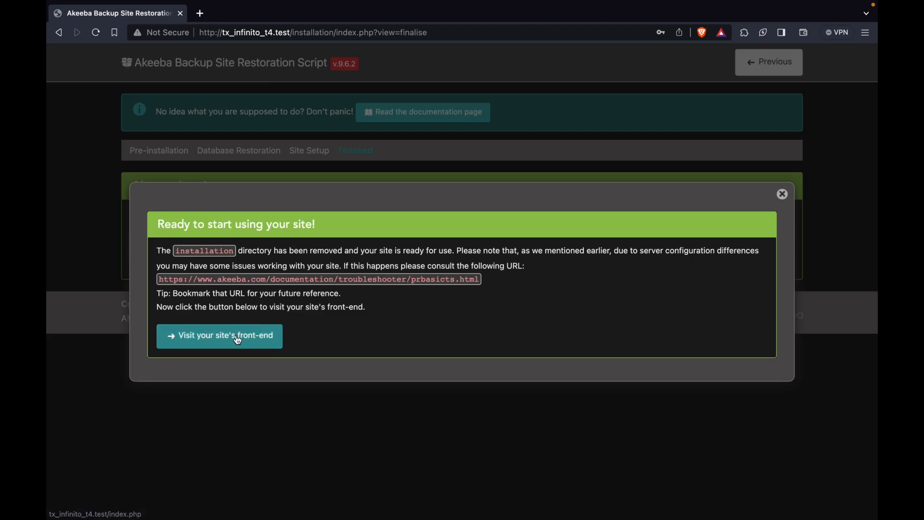
left_click(219, 335)
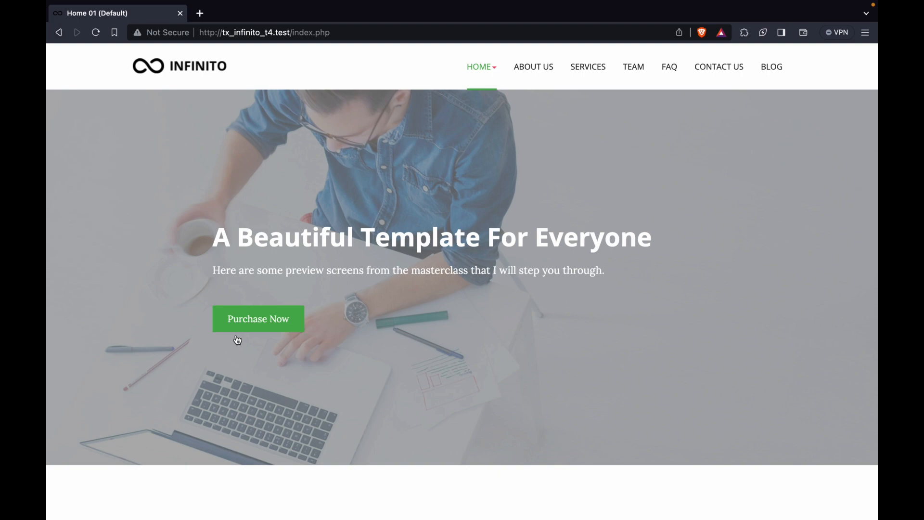
scroll("down", 3)
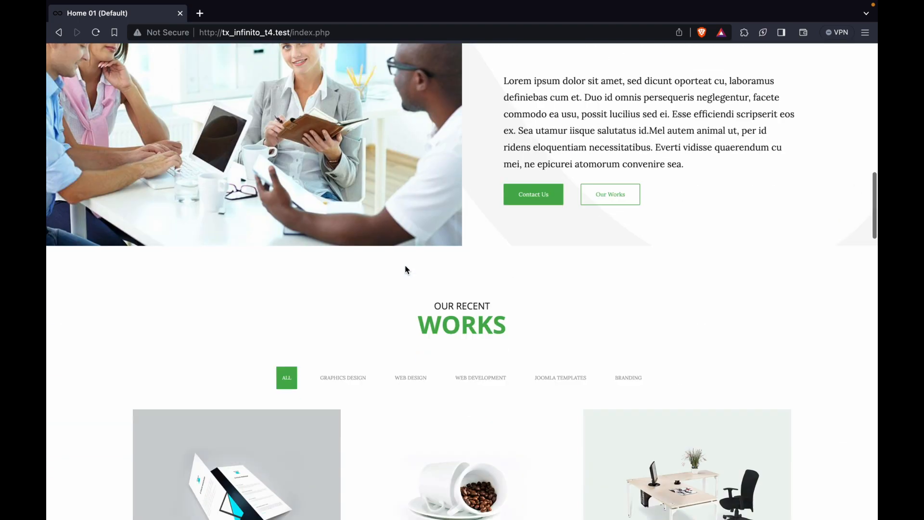
scroll("up", 3)
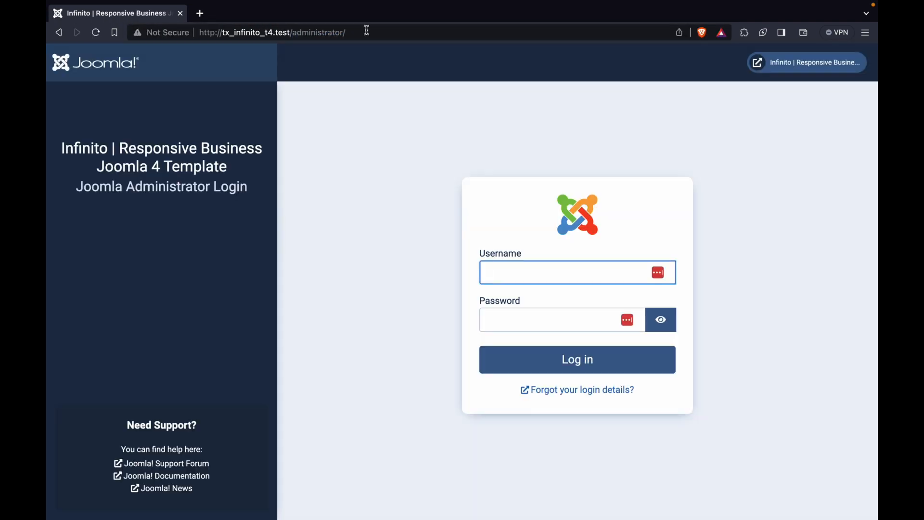
Log in to the administrator as admin and open the site's front-end from the header link
type("admin")
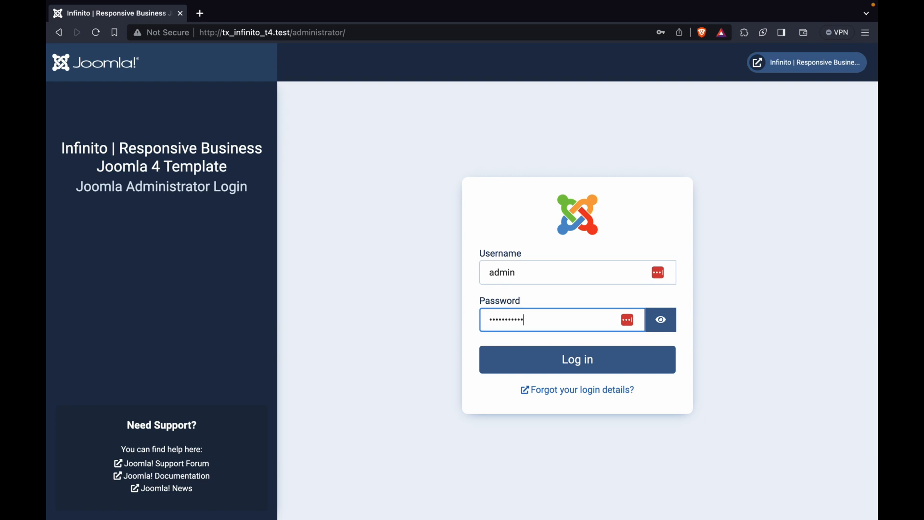
mouse_move(540, 371)
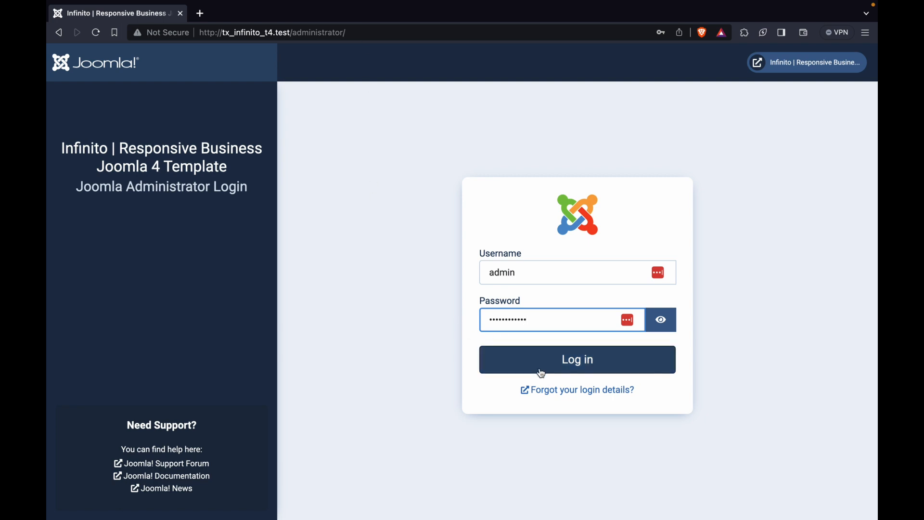
left_click(577, 359)
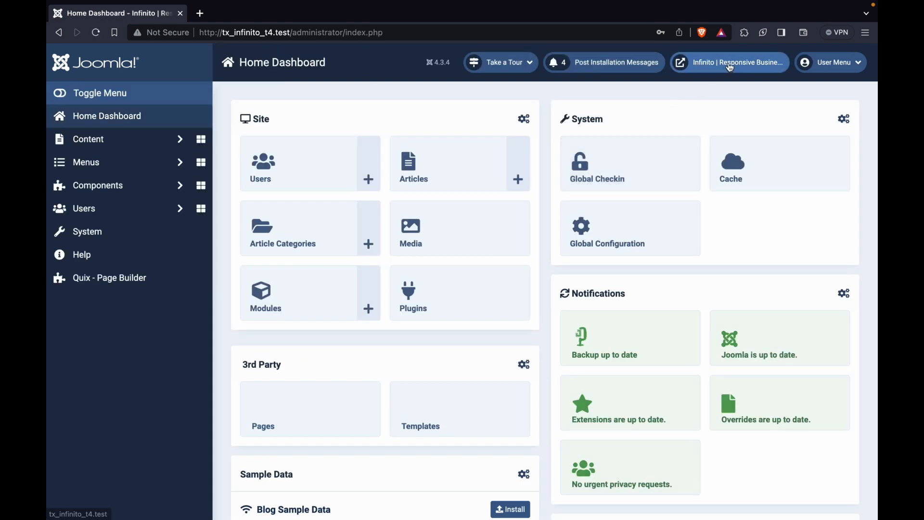
left_click(729, 61)
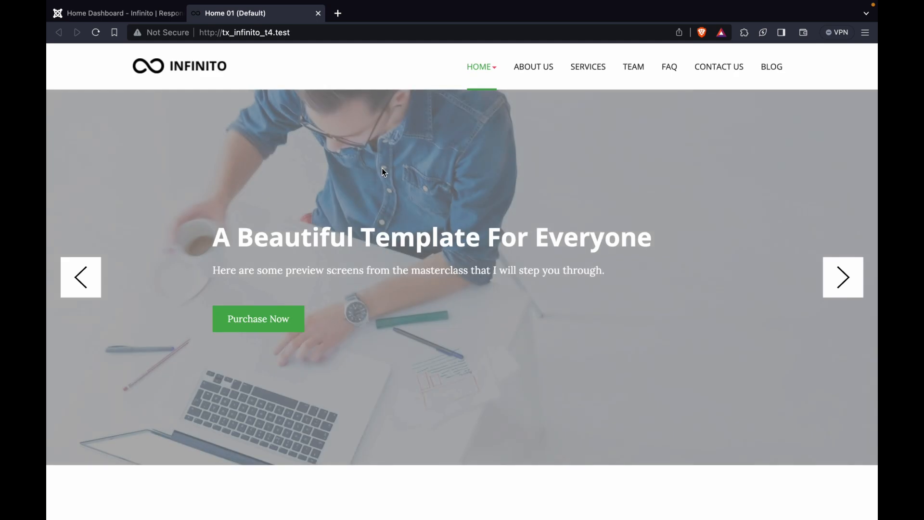